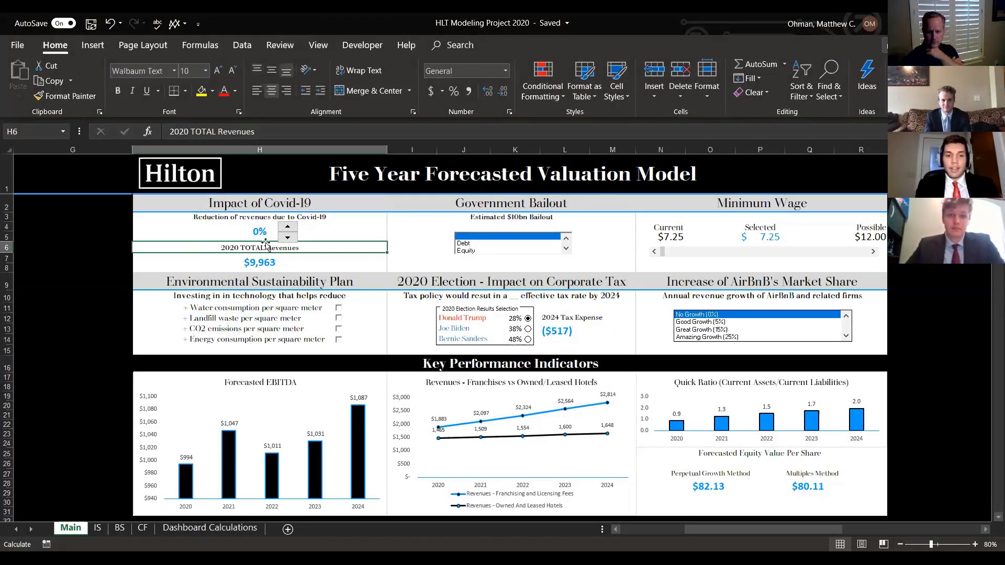
# Adjust the scenario dashboard toward a 50% Covid-19 revenue cut with an equity-financed bailout.
pyautogui.click(259, 262)
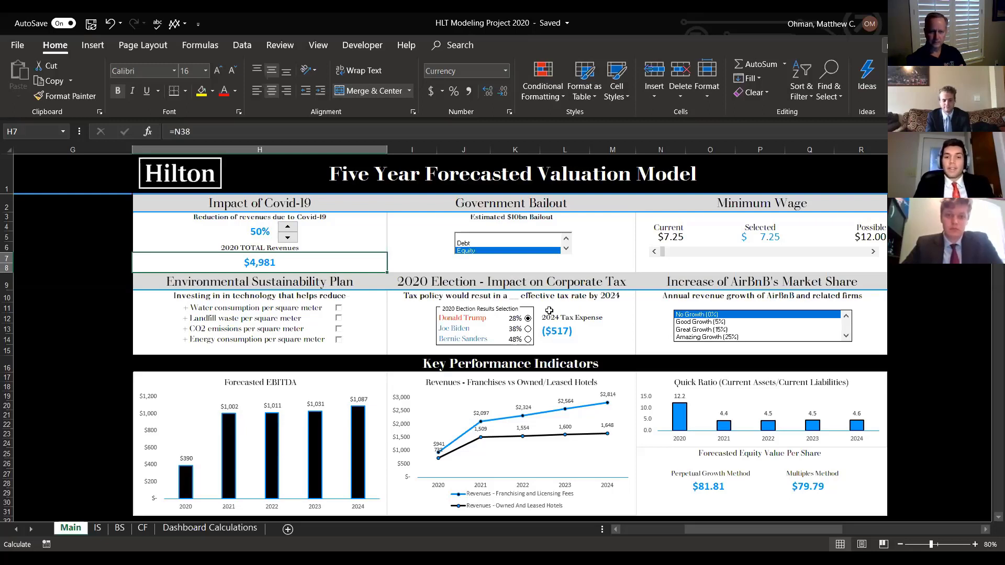
pyautogui.moveTo(525, 331)
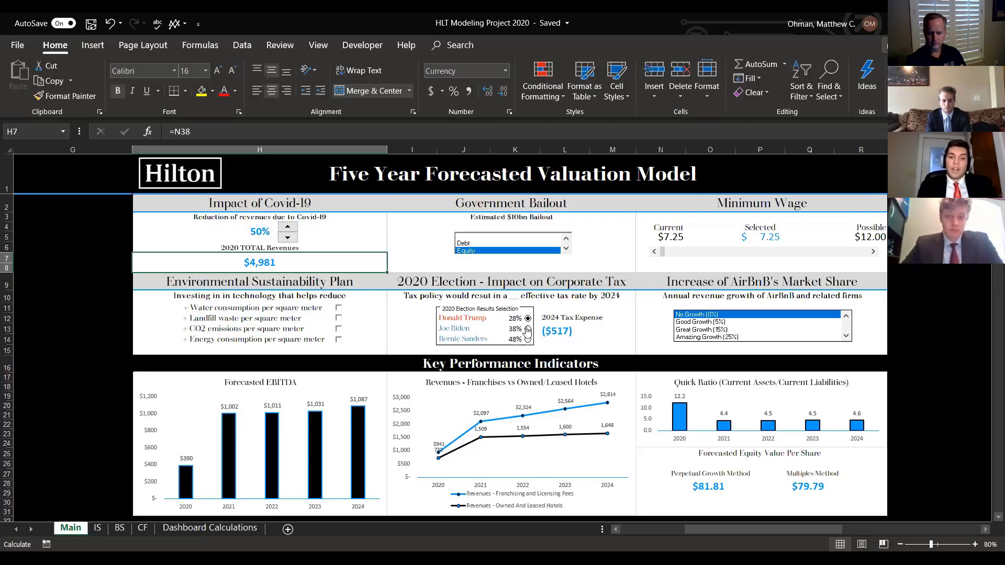
# Switch the election outcome to Joe Biden then Bernie Sanders ($861 tax), then reset the scenario inputs.
pyautogui.click(523, 328)
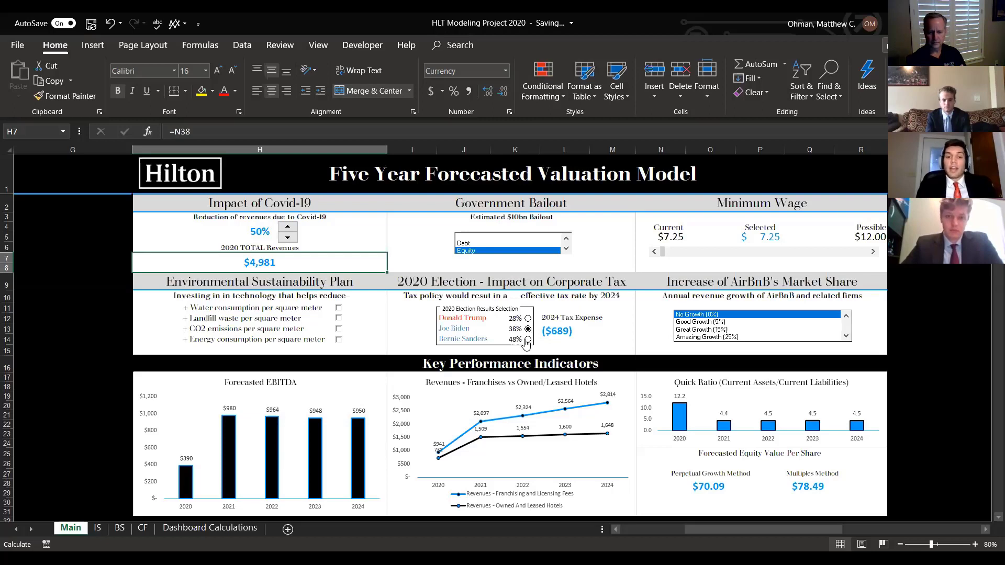
pyautogui.click(528, 338)
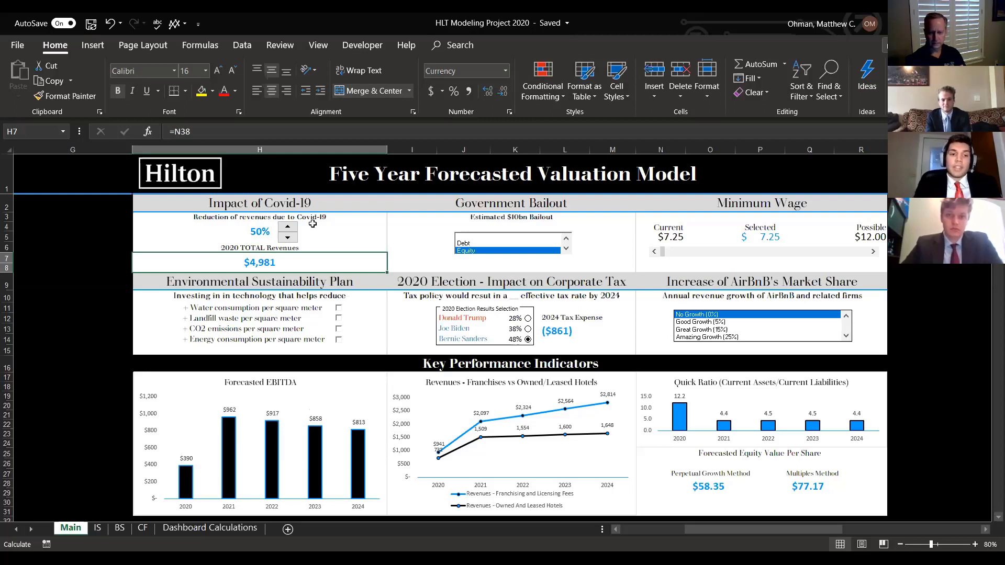
pyautogui.click(287, 234)
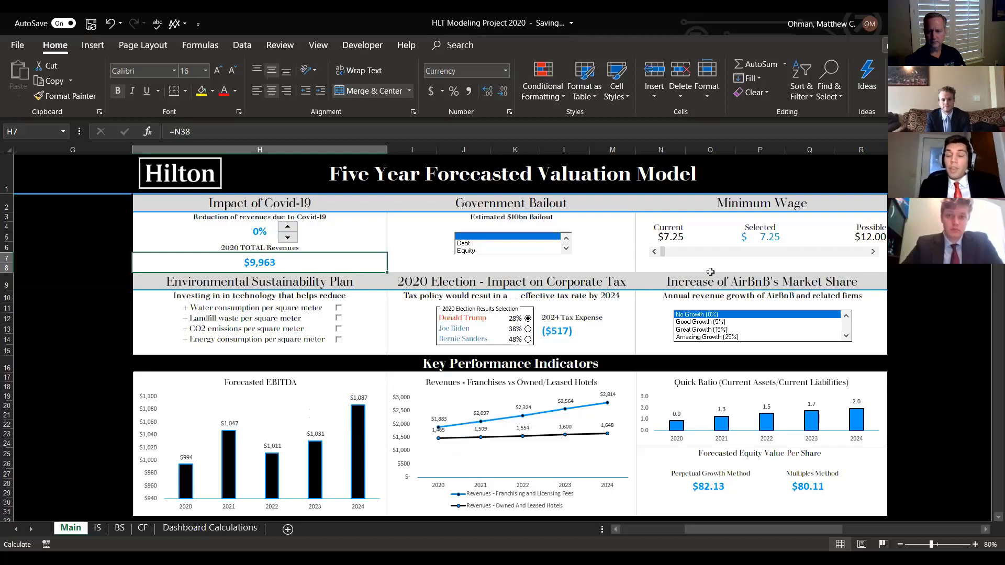
pyautogui.moveTo(690, 249)
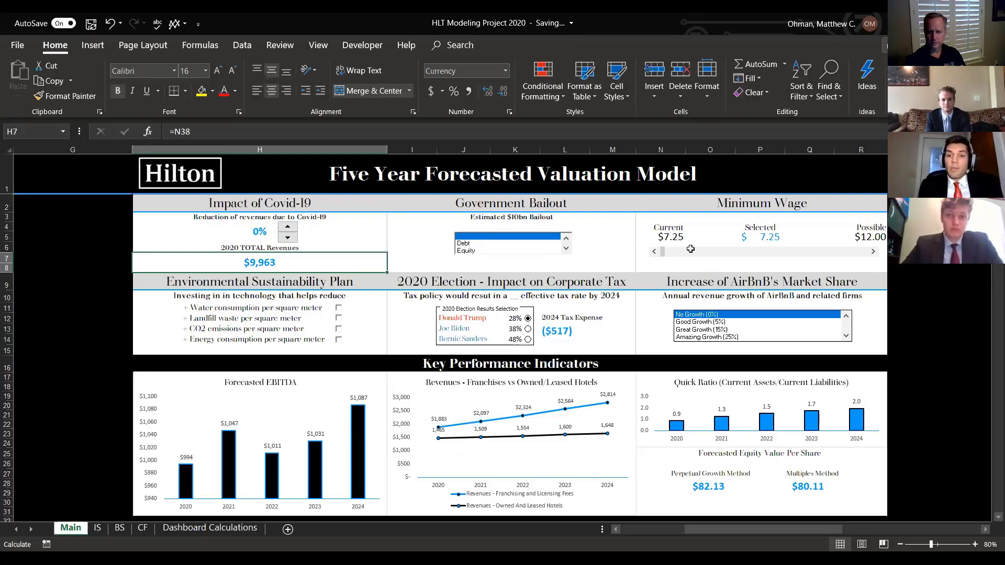
pyautogui.moveTo(707, 239)
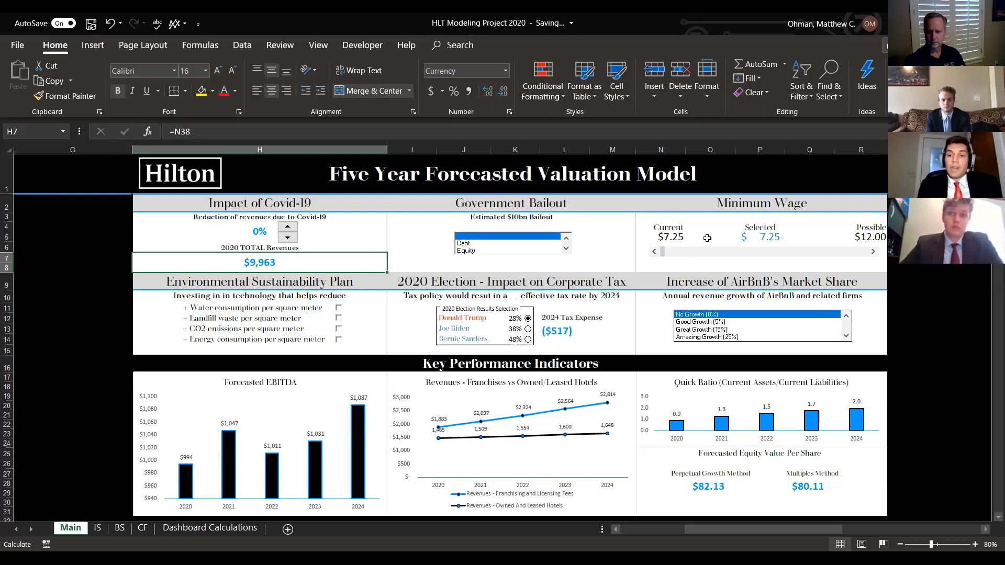
# Try minimum wages of $10.00, $9.00, $8.50 and $8.00, then restore $7.25.
pyautogui.click(872, 251)
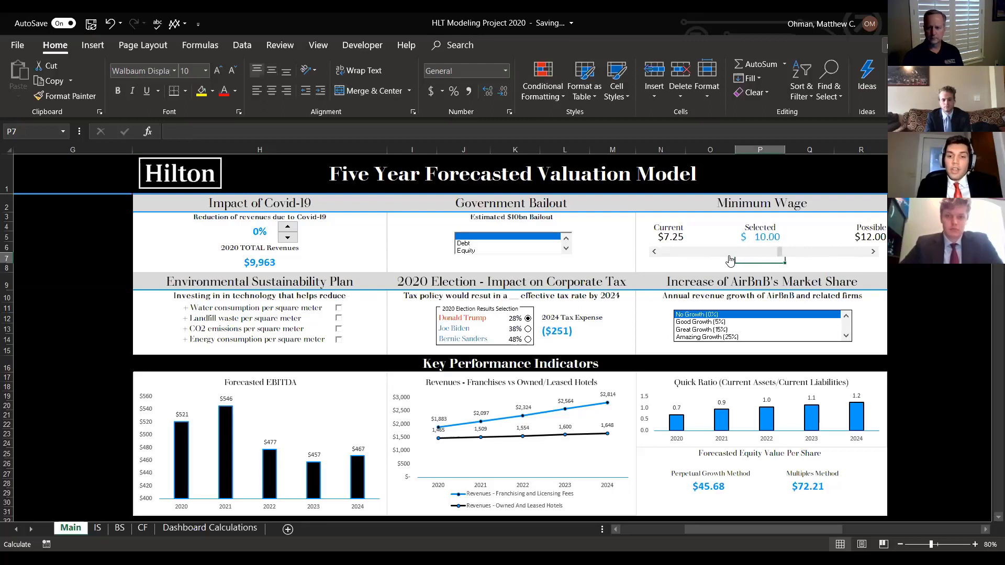
pyautogui.click(652, 252)
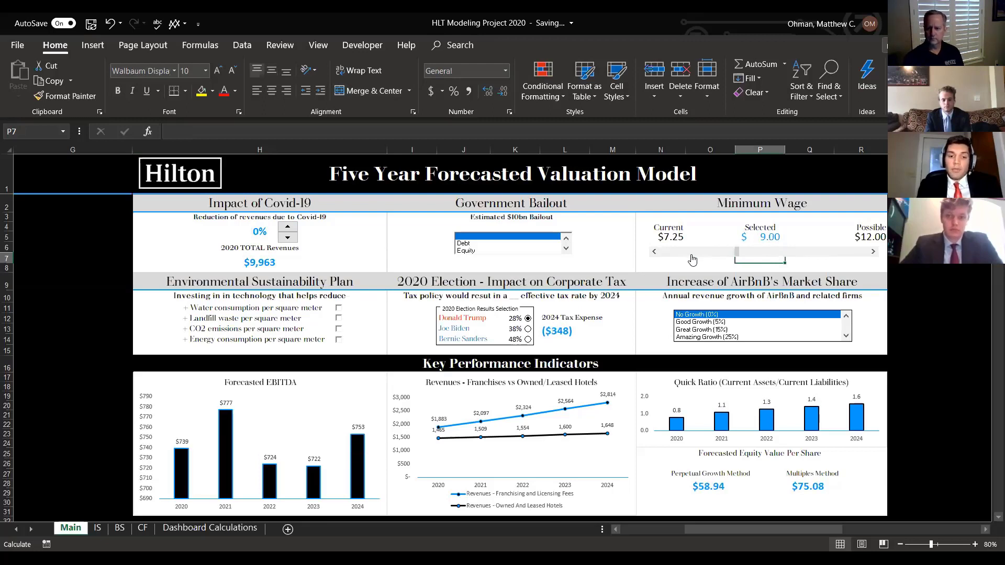
pyautogui.click(653, 251)
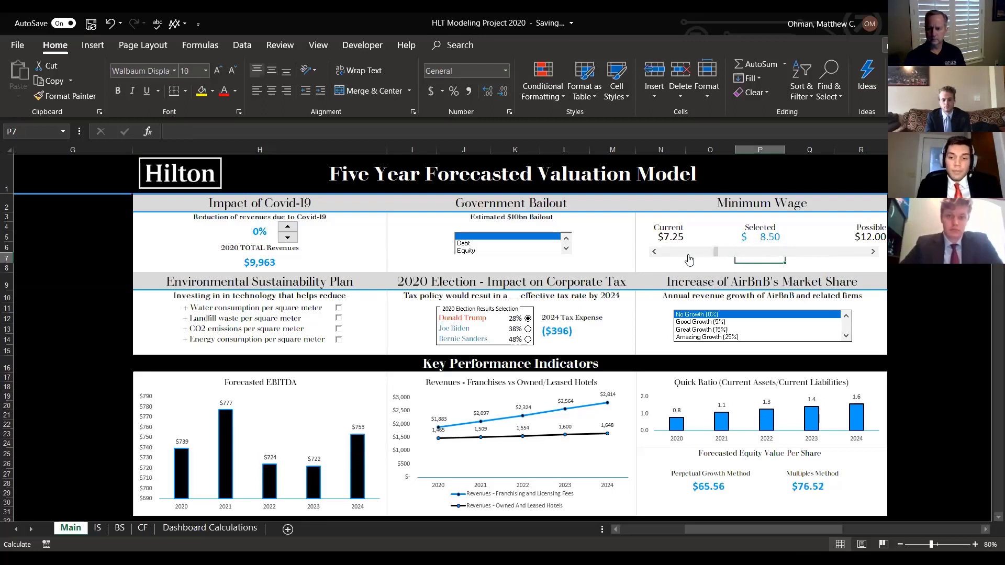
pyautogui.click(653, 251)
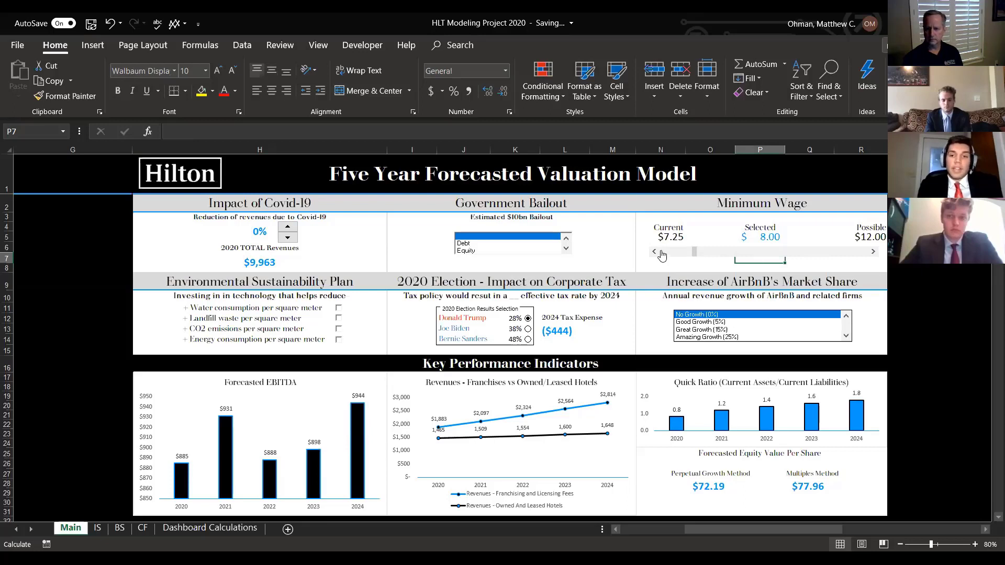
pyautogui.click(653, 251)
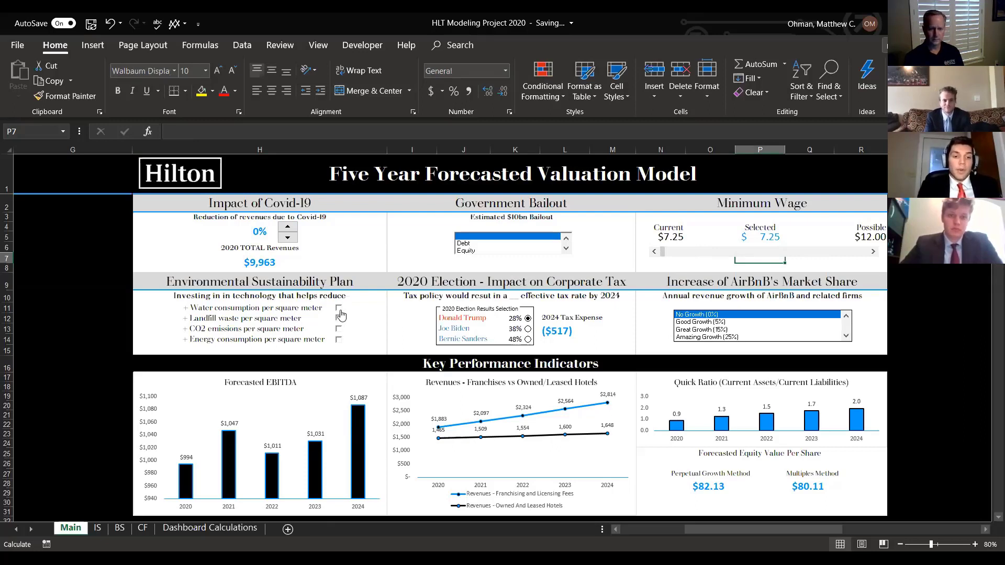
# Tick the water and CO2 sustainability investments, then clear them again.
pyautogui.click(338, 318)
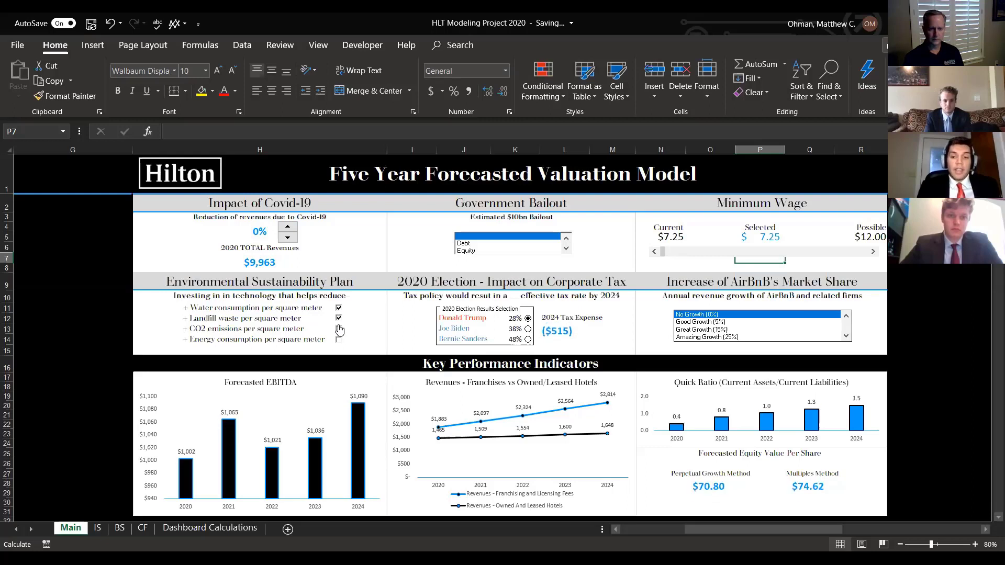
pyautogui.click(338, 340)
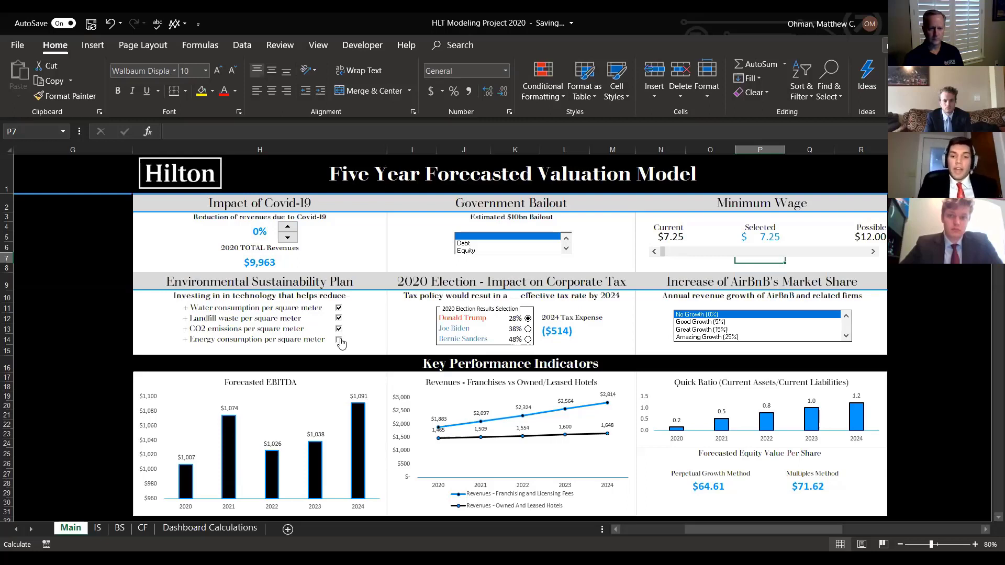
pyautogui.click(339, 339)
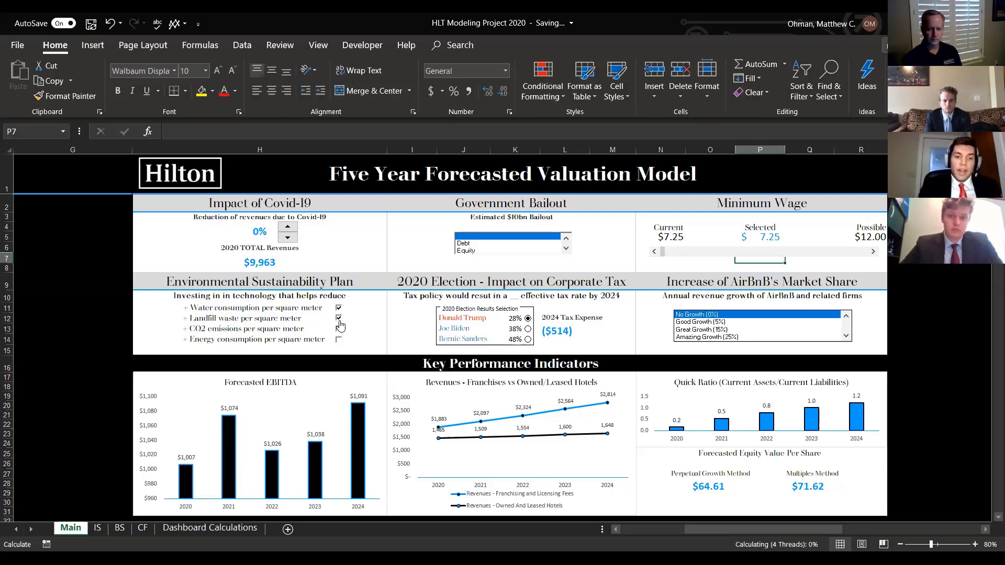
pyautogui.click(338, 319)
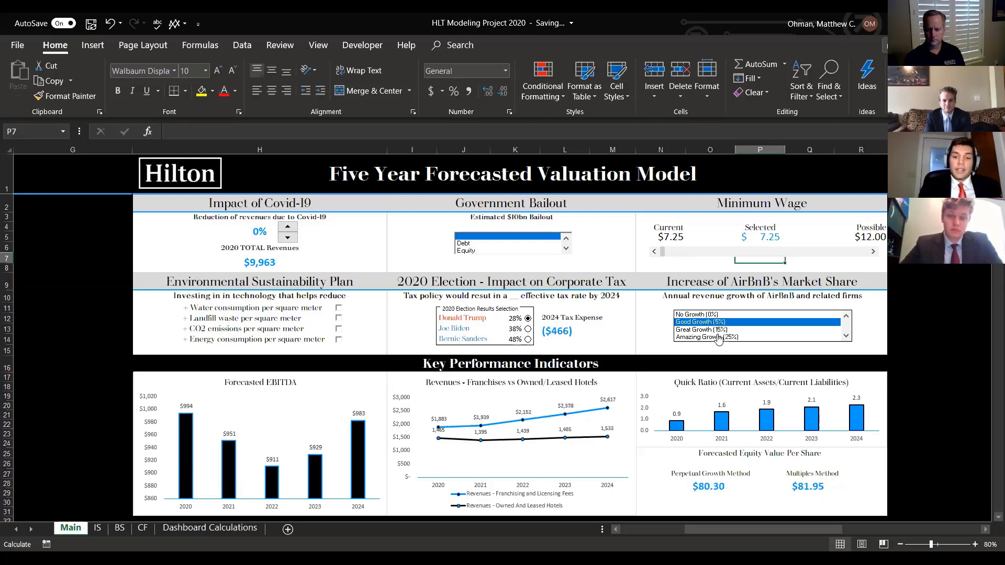
# Choose a higher AirBnB market share growth scenario in the list box.
pyautogui.click(705, 337)
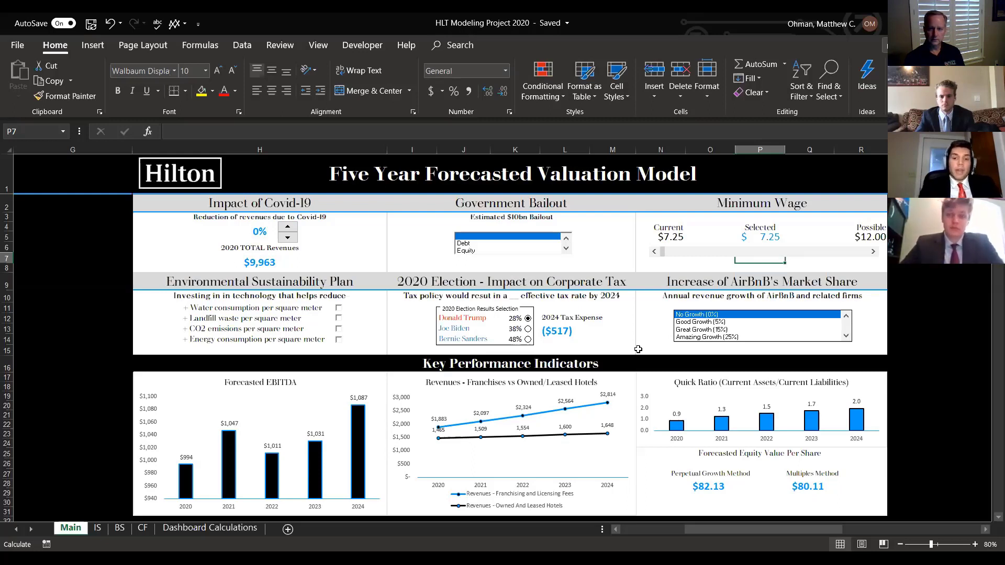
pyautogui.click(649, 332)
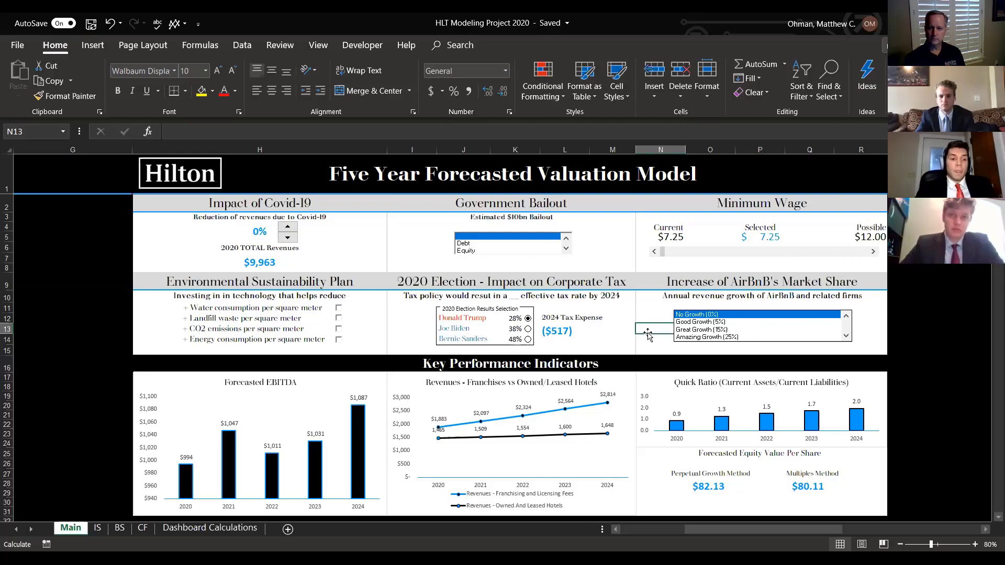
# Scroll to the Balance Sheet and inspect the 2020 accounts receivable formula and a growth assumption cell.
pyautogui.scroll(-3)
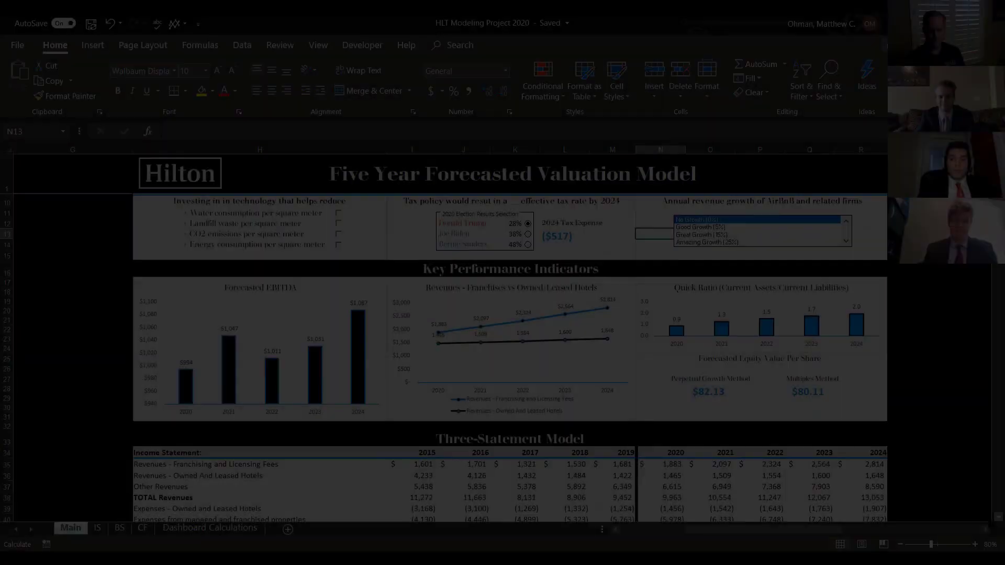
pyautogui.scroll(-3)
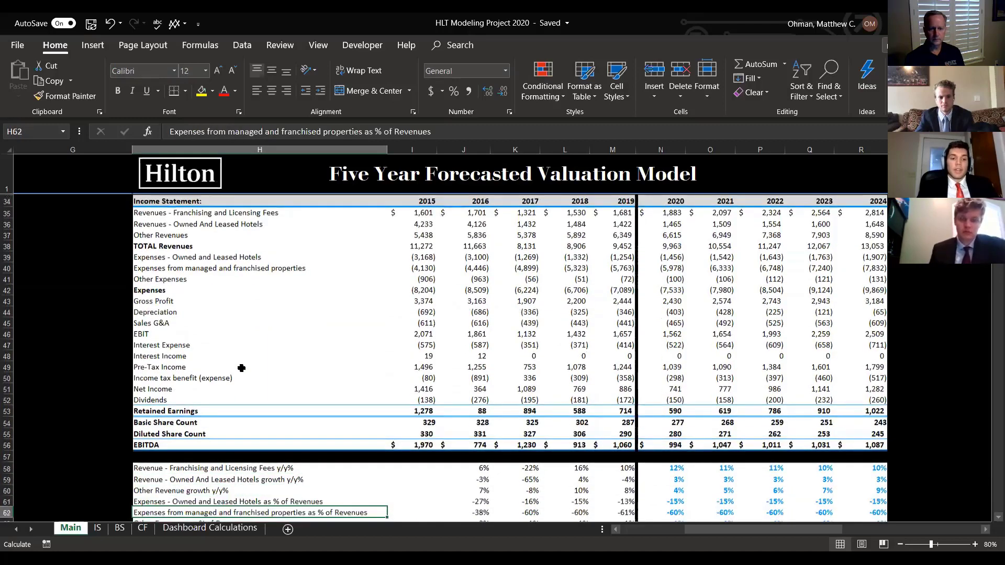
pyautogui.scroll(-3)
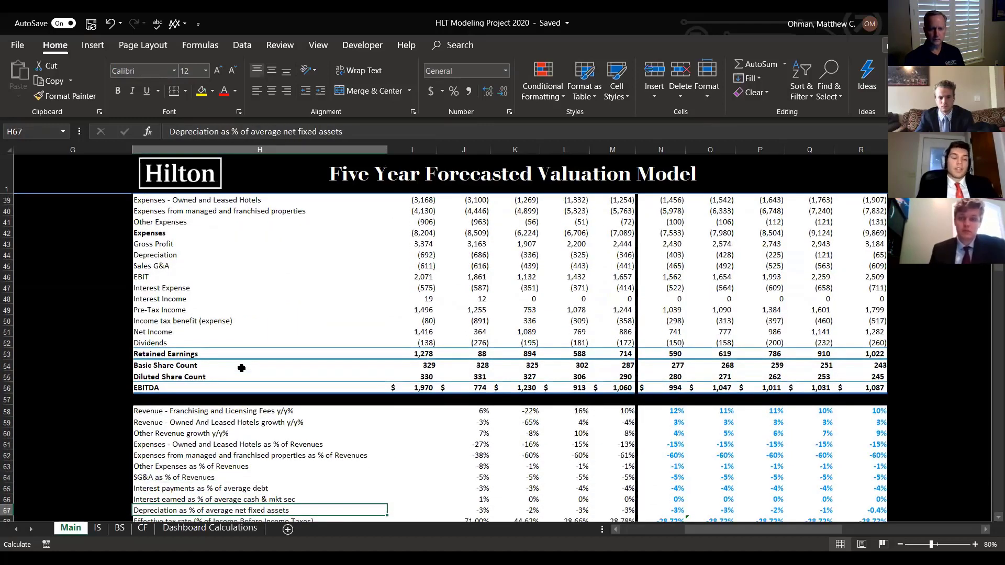
pyautogui.scroll(-3)
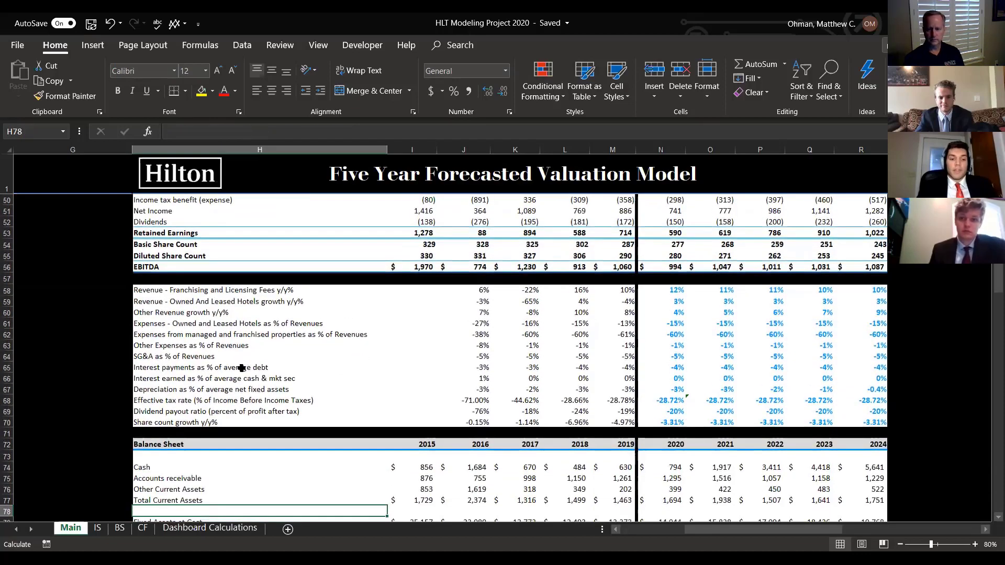
pyautogui.click(660, 289)
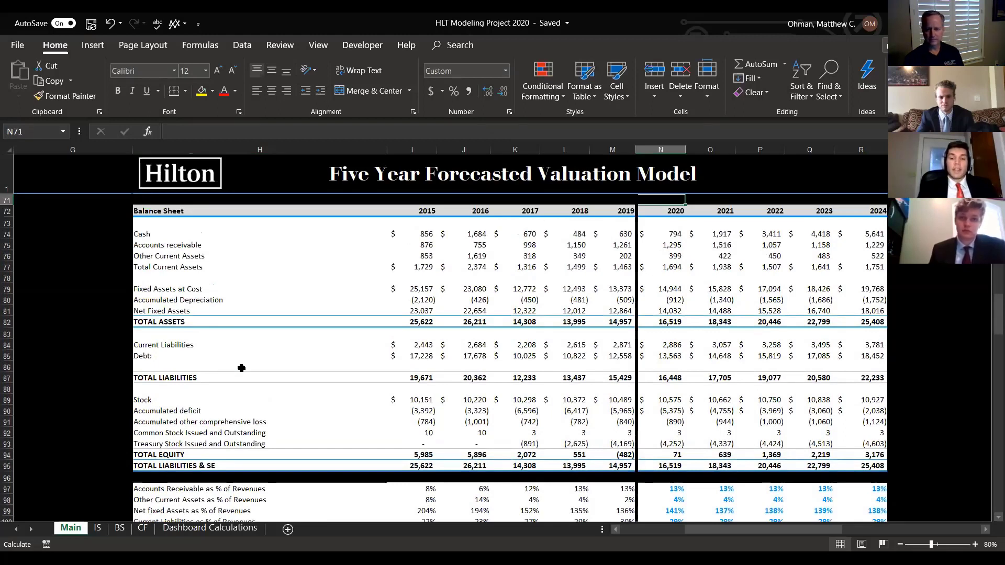
pyautogui.click(673, 244)
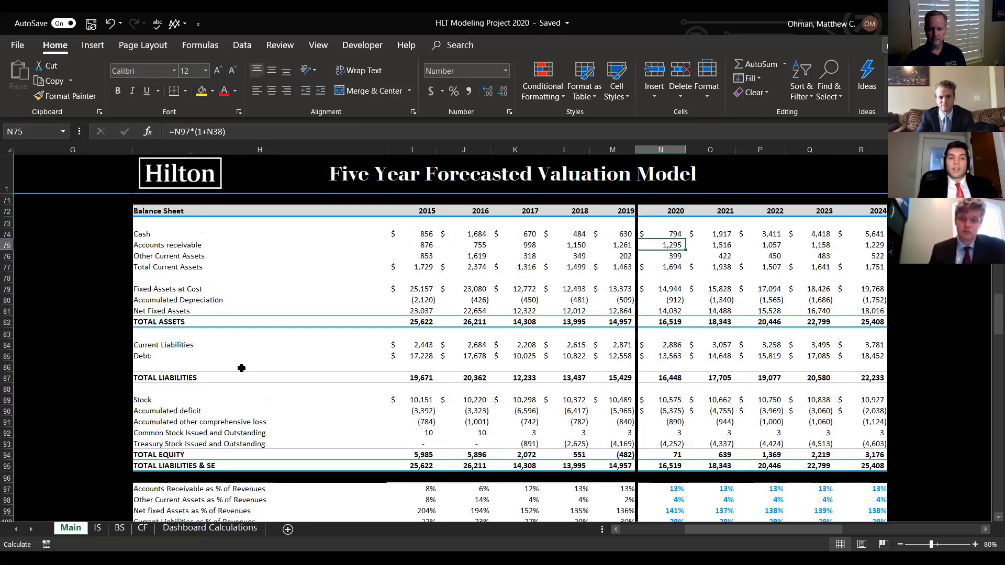
pyautogui.click(661, 223)
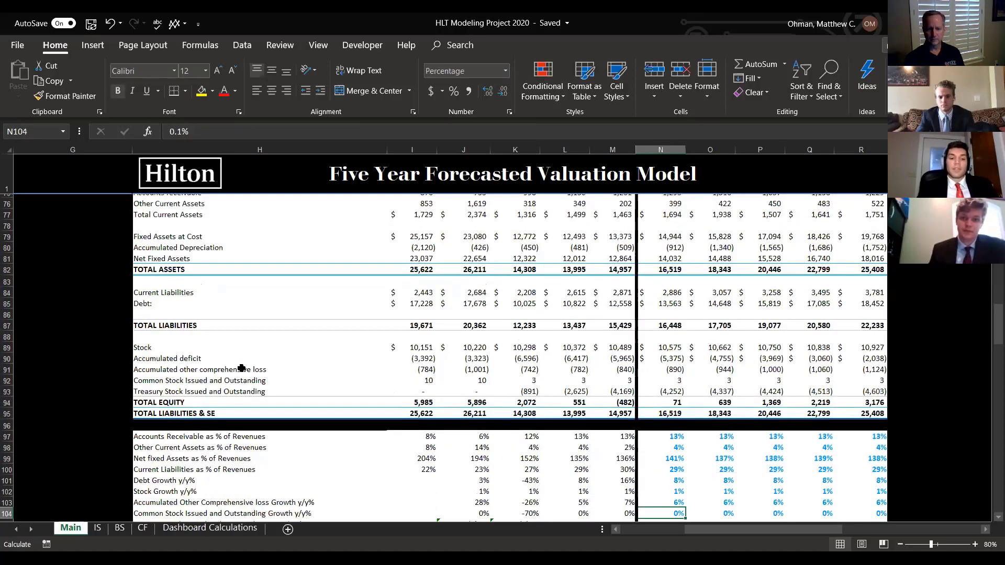
# Scroll down to the cash flow statement and free cash flow calculation.
pyautogui.scroll(-3)
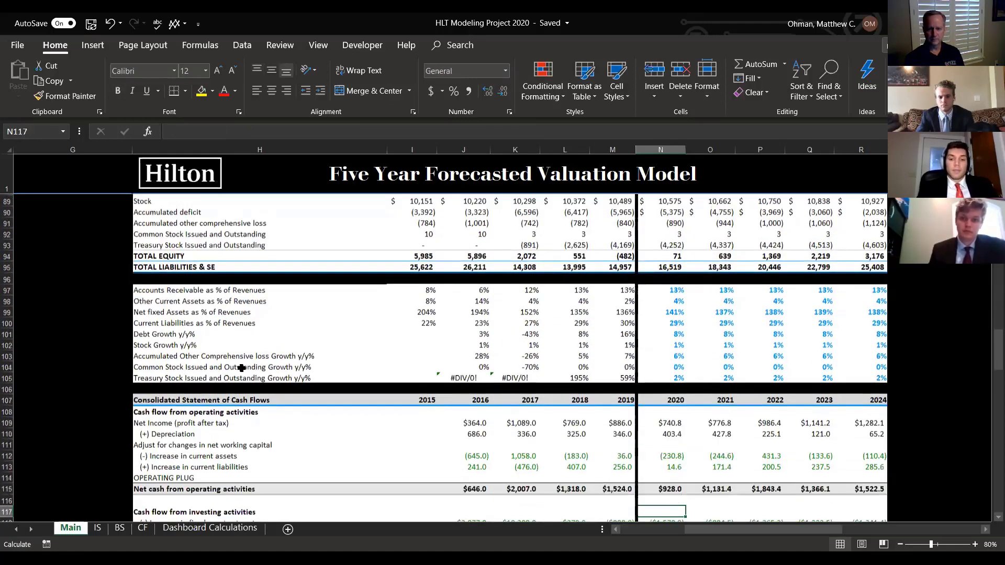
pyautogui.scroll(-3)
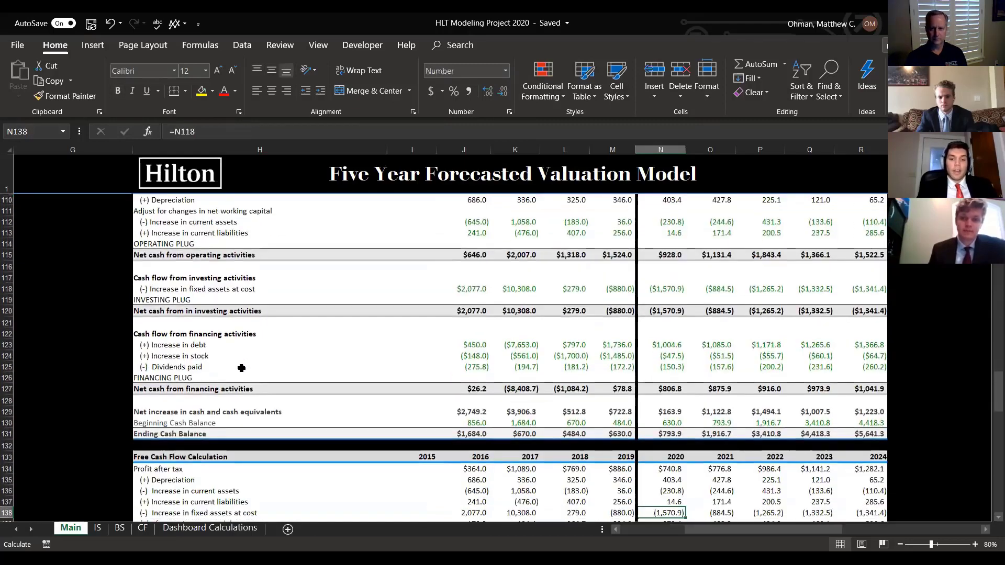
pyautogui.scroll(-3)
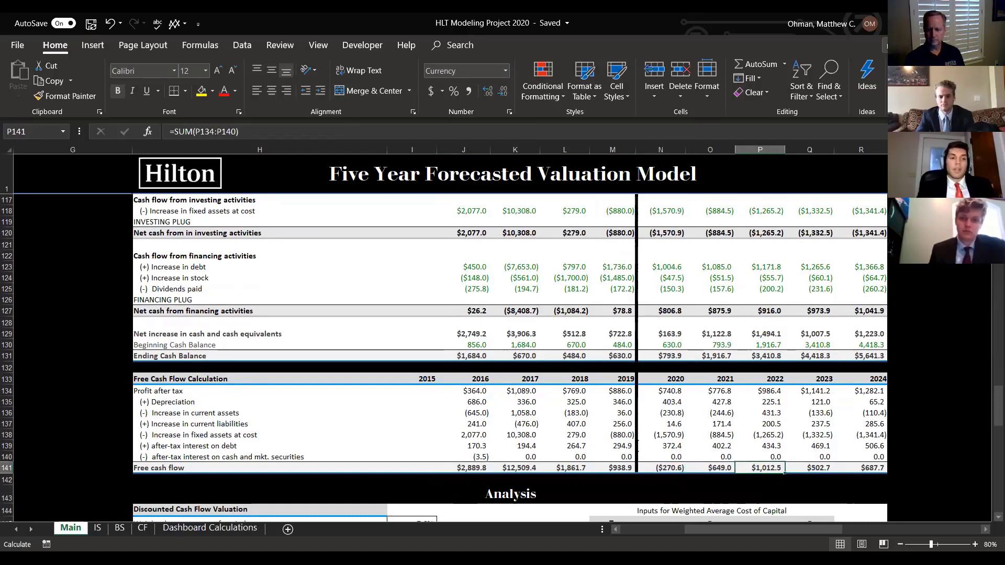
# Select a cell while returning to the forecast ratio assumptions and Balance Sheet.
pyautogui.click(669, 468)
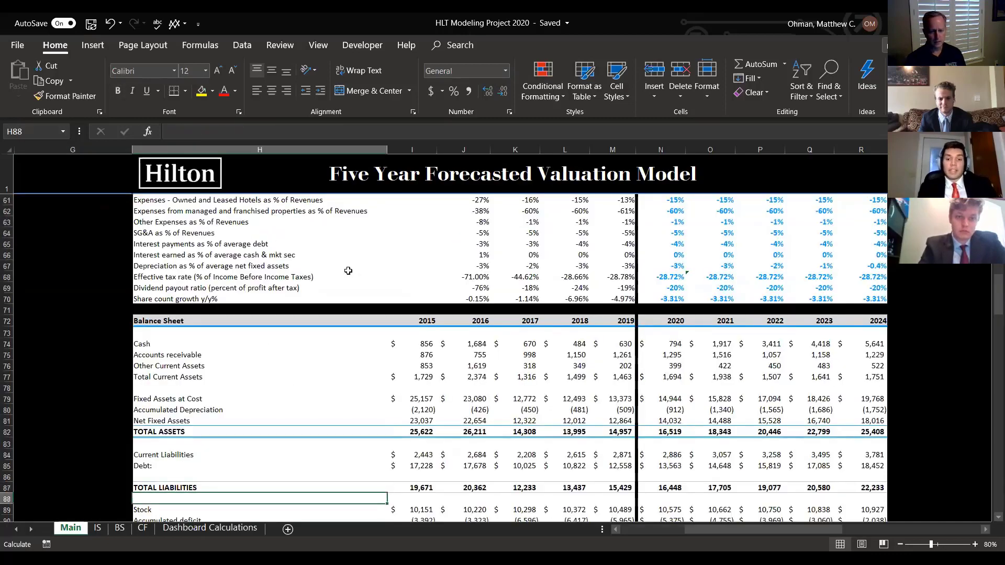
# Scroll down to the Consolidated Statement of Cash Flows.
pyautogui.scroll(-3)
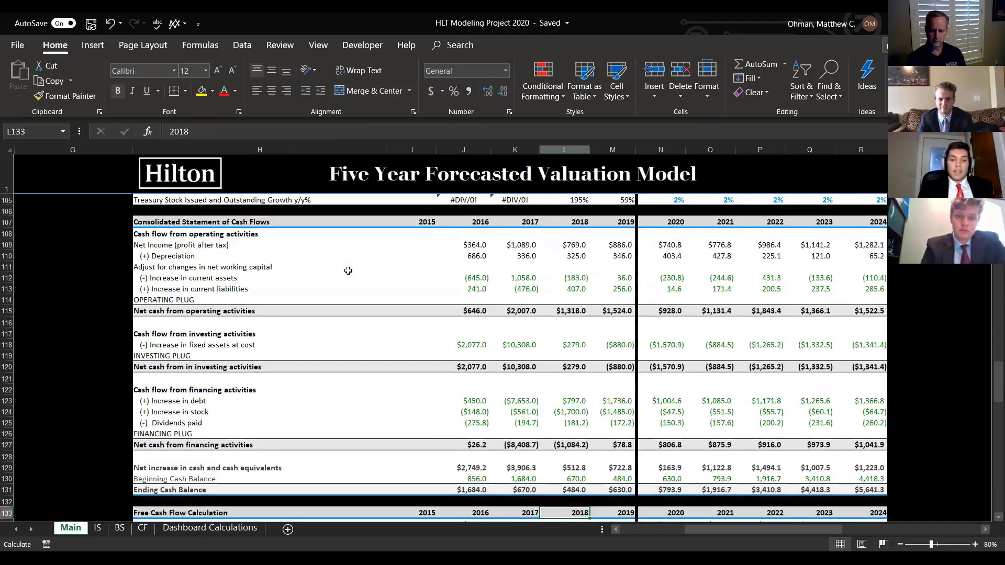
# Inspect the 2017 financing plug and net financing formulas, the 2019/2020 ending cash links, and 2015 total assets.
pyautogui.click(515, 434)
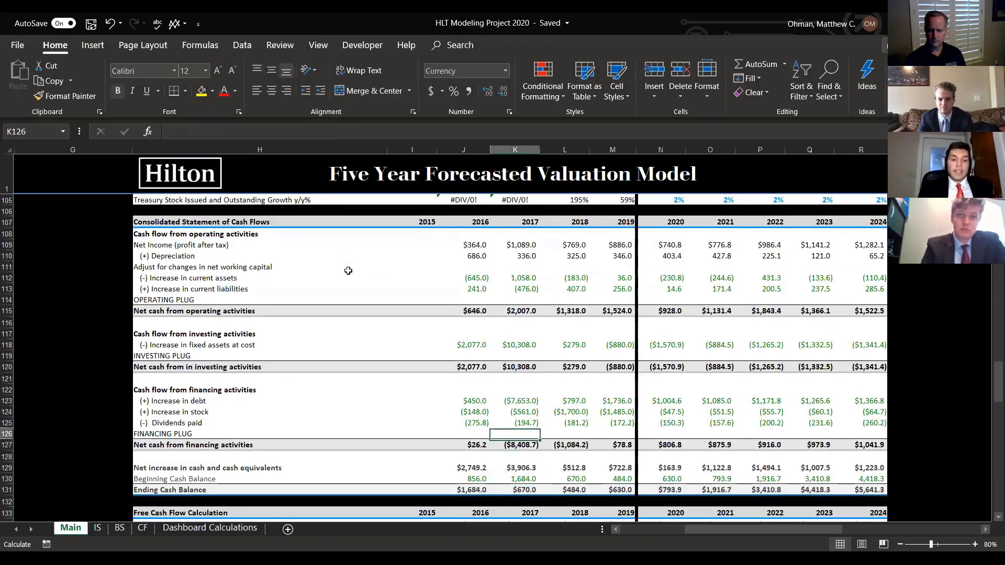
pyautogui.click(515, 378)
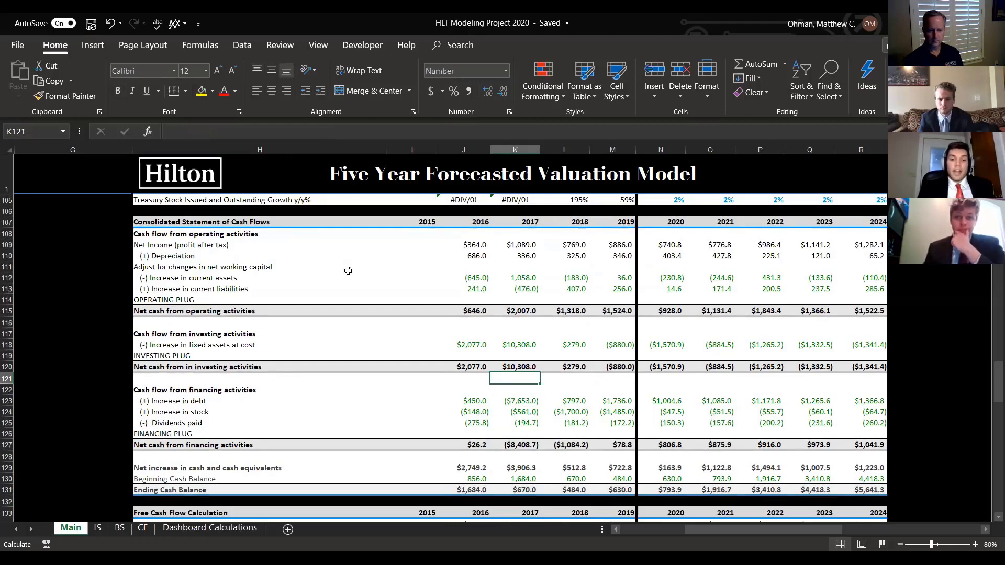
pyautogui.click(515, 444)
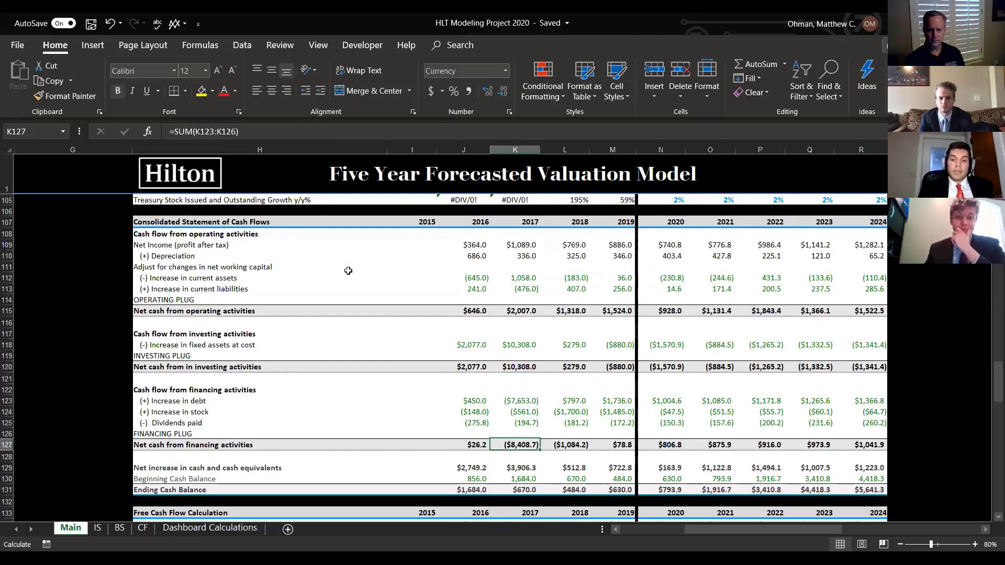
pyautogui.click(564, 489)
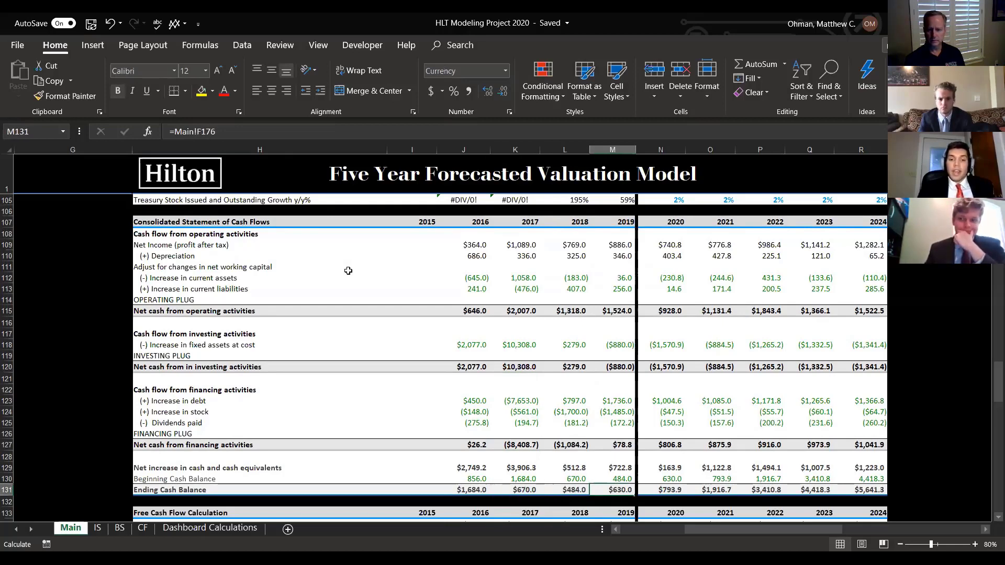
pyautogui.click(660, 490)
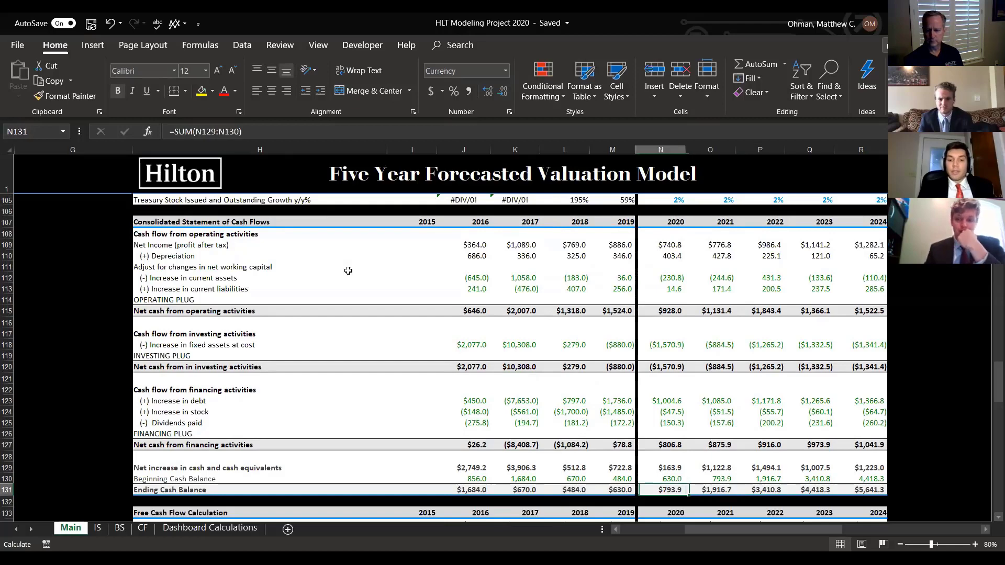
pyautogui.click(524, 489)
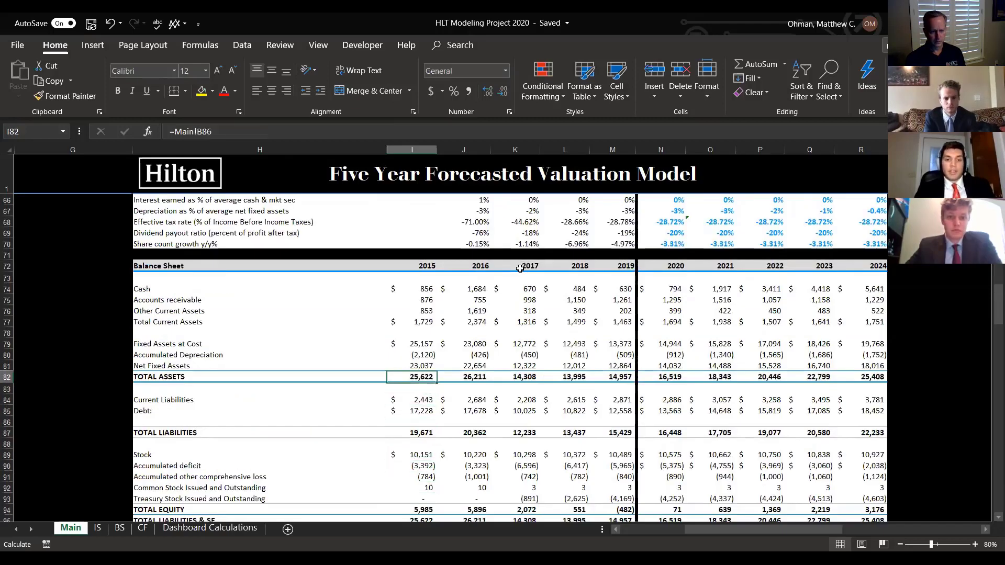
# Read the 2015 and 2017 Accumulated Depreciation links against 2020's (912) formula adding that year's depreciation to 2019.
pyautogui.click(419, 355)
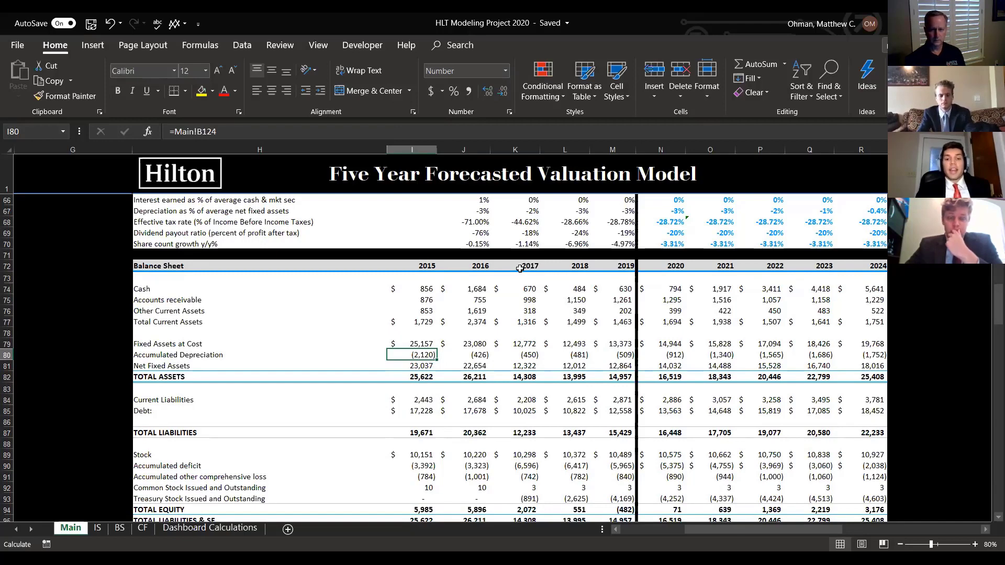
pyautogui.click(670, 355)
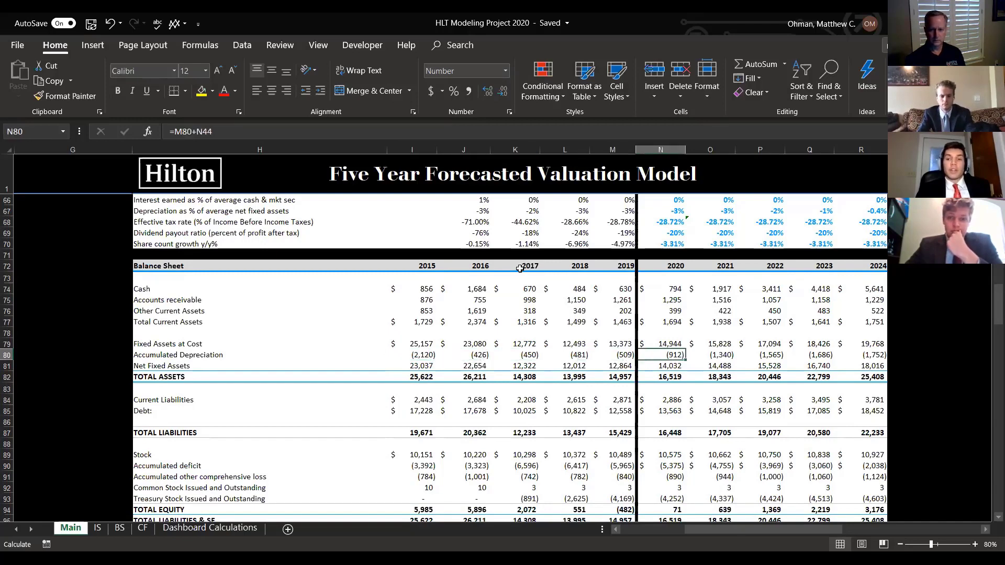
pyautogui.click(515, 355)
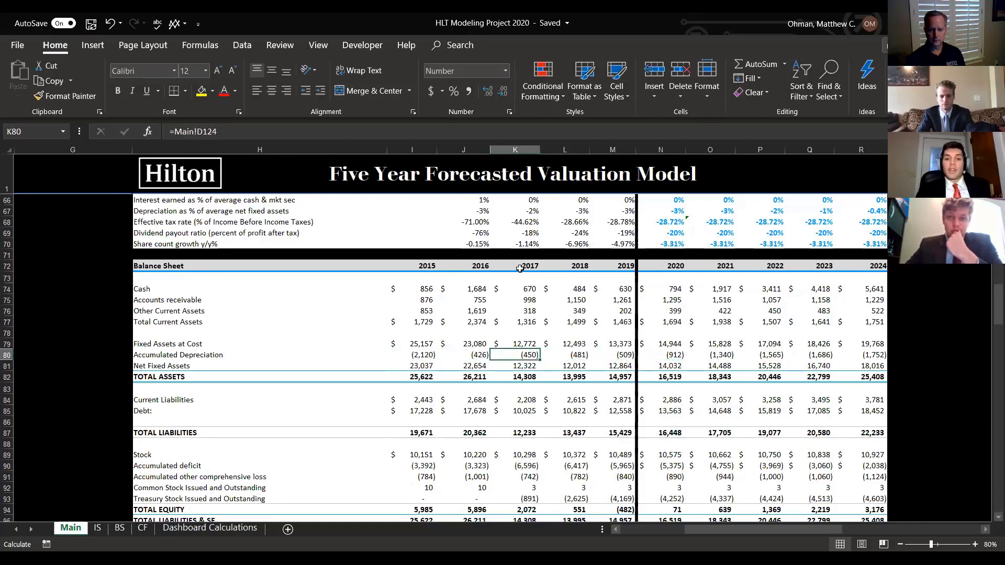
pyautogui.click(411, 355)
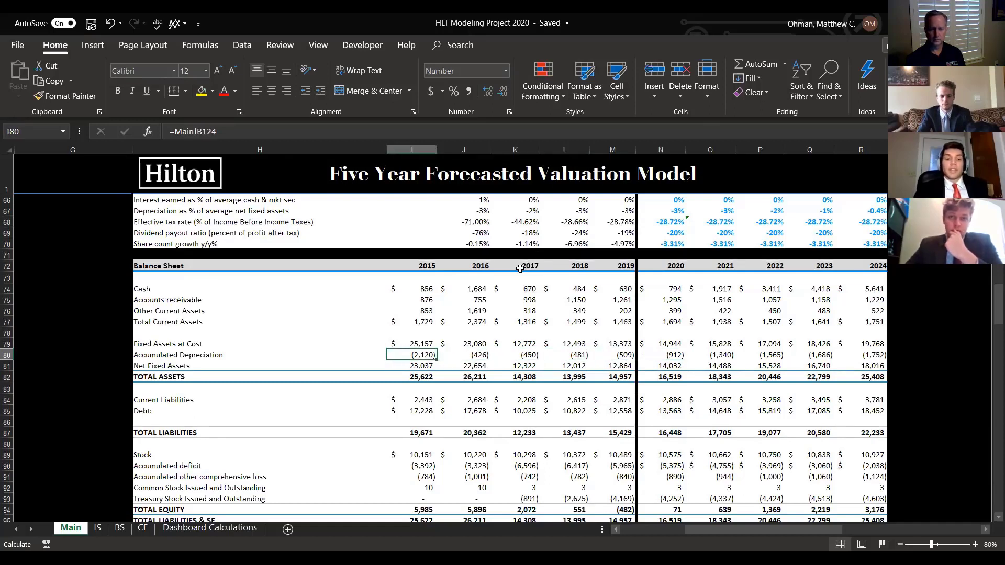
pyautogui.click(669, 355)
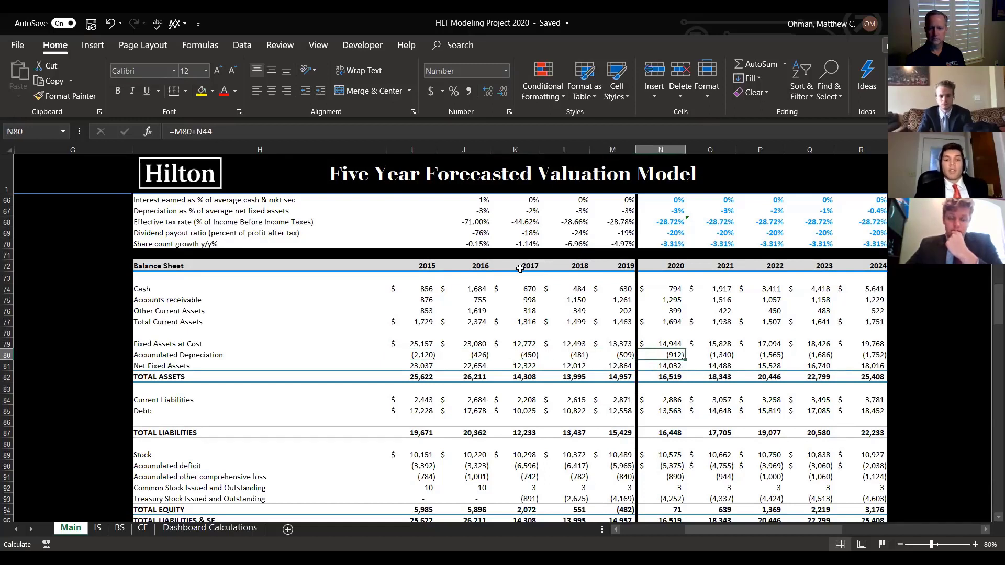
pyautogui.moveTo(266, 170)
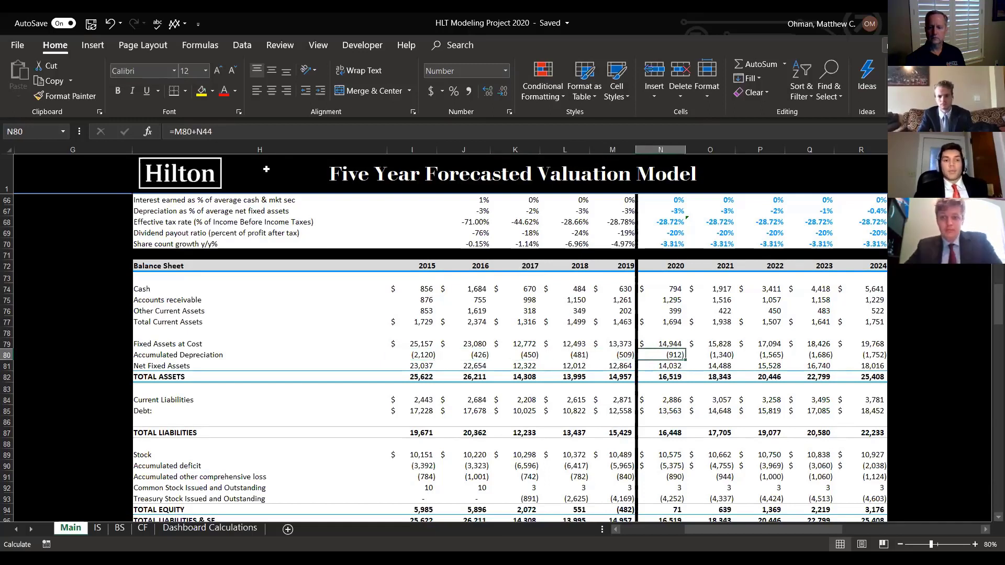